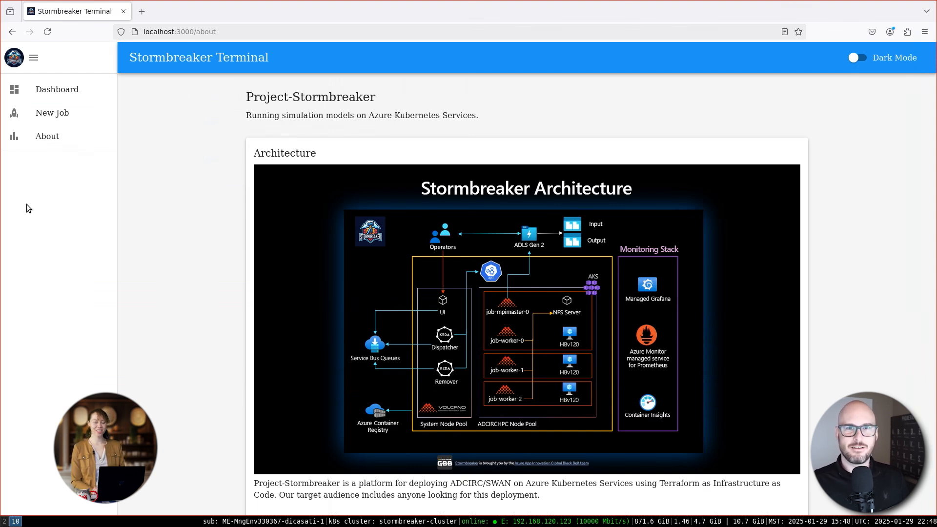
Go to the New Job page and start creating a new simulation job
click(52, 112)
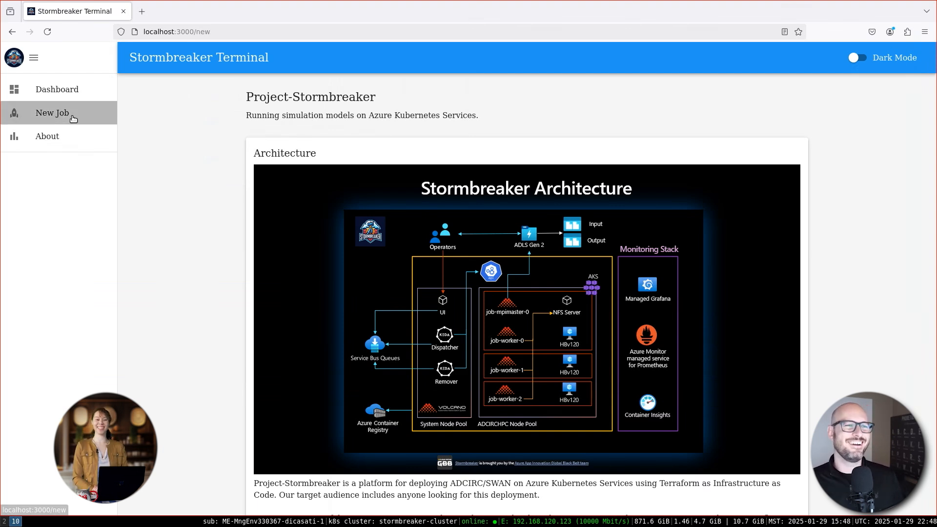
click(52, 112)
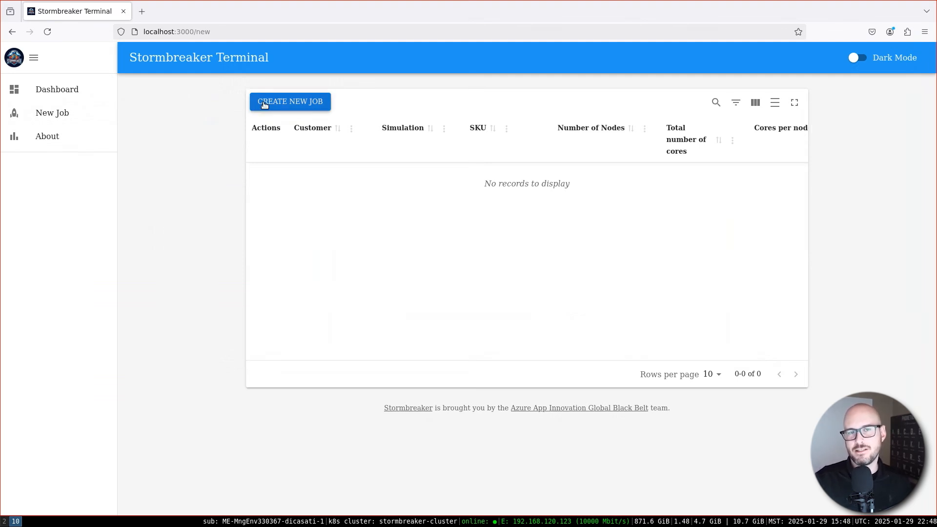
click(289, 100)
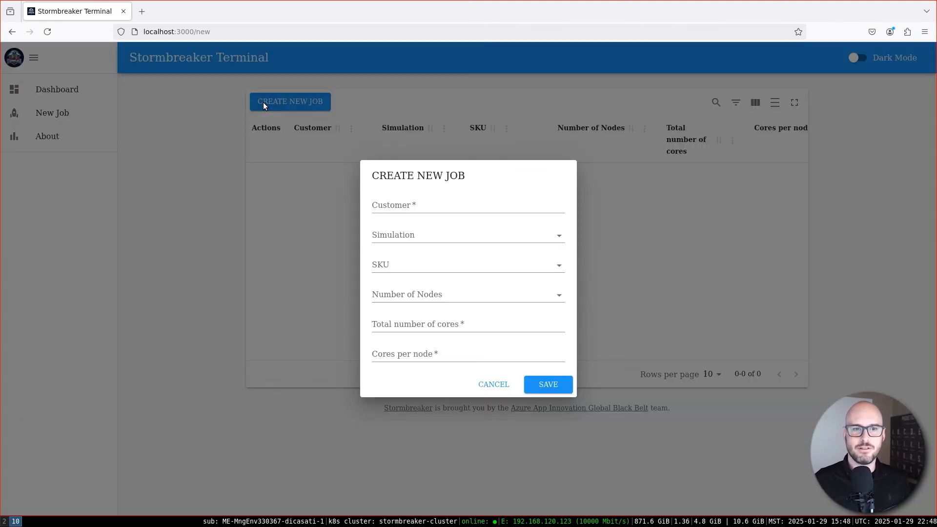
Enter customer Miami and choose the Katrina simulation
click(467, 206)
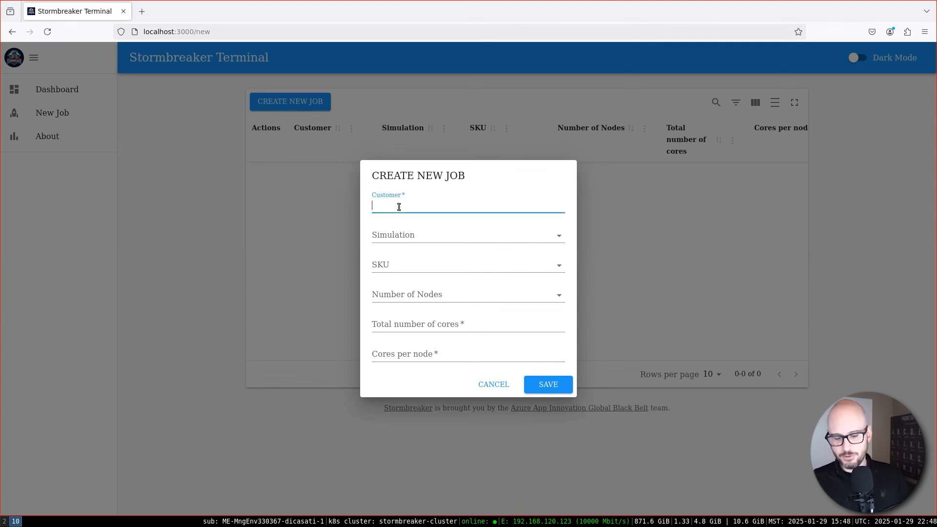
text(Miami)
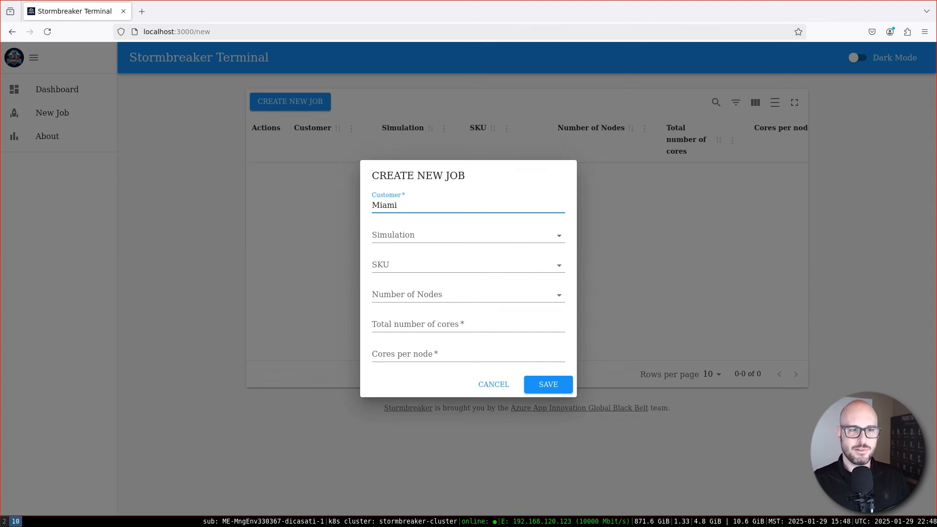
click(468, 235)
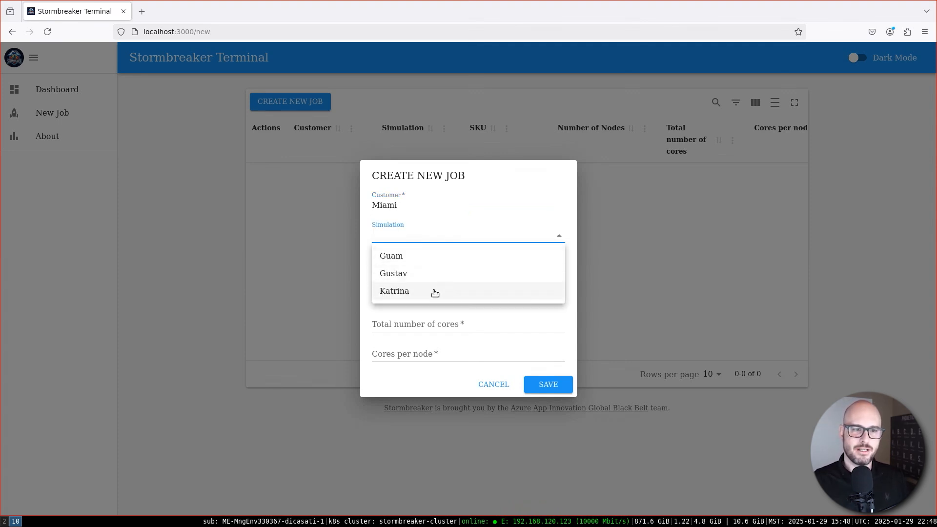
mouse_move(422, 292)
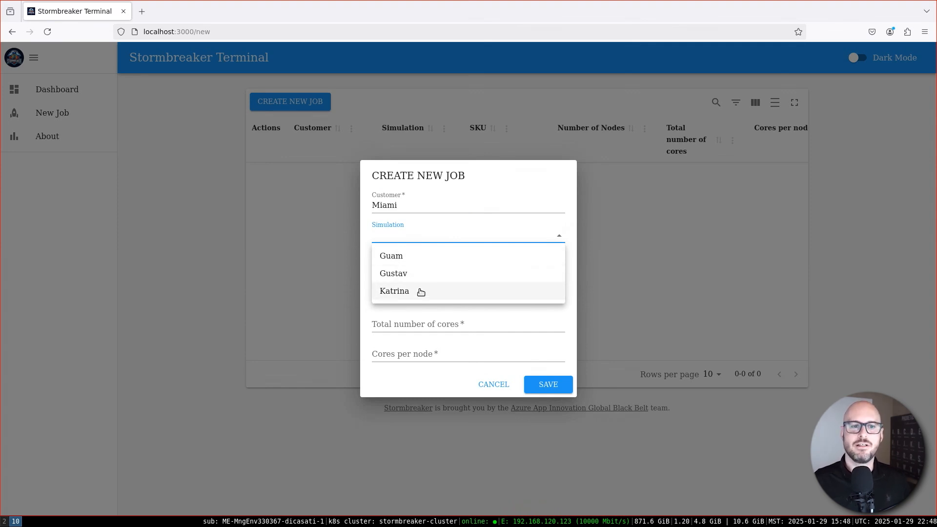
click(393, 290)
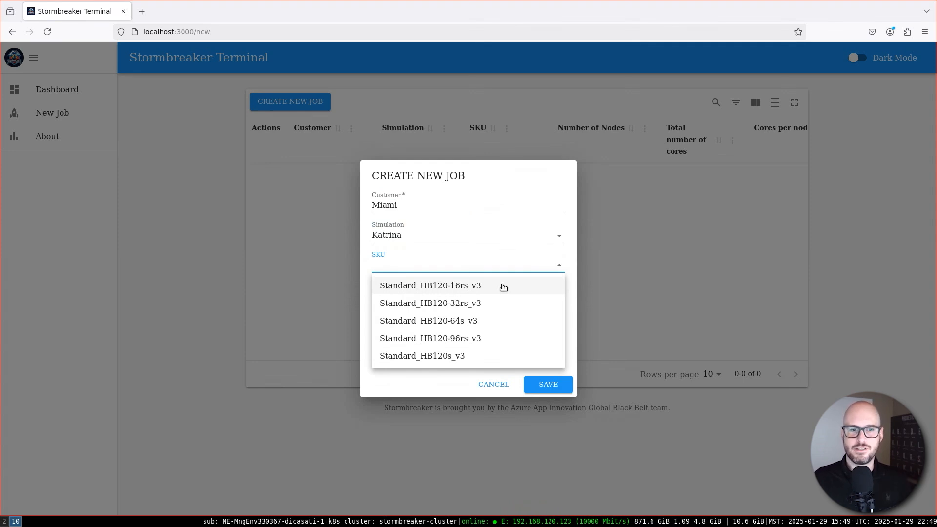
Select Standard_HB120-16rs_v3 on 3 nodes with 36 total cores, 12 per node, and submit the job
click(429, 285)
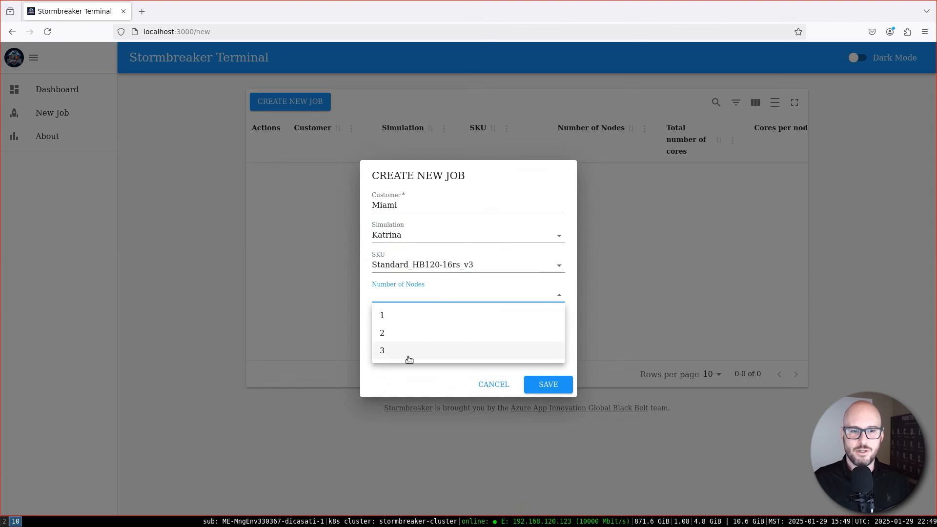
click(382, 350)
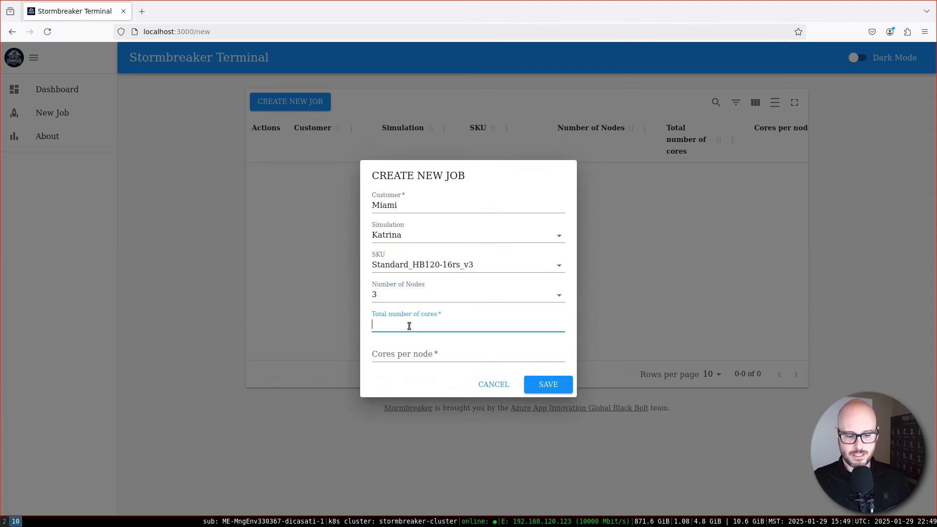
text(3)
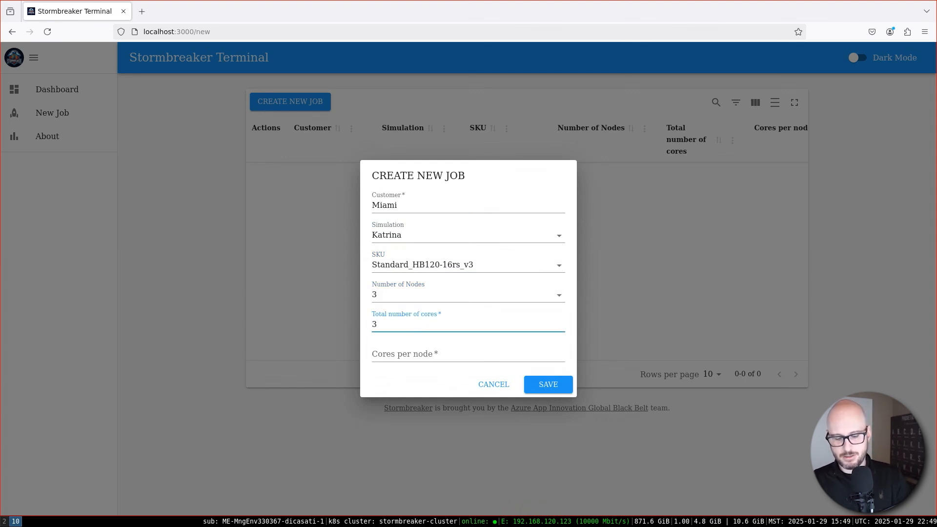
text(6)
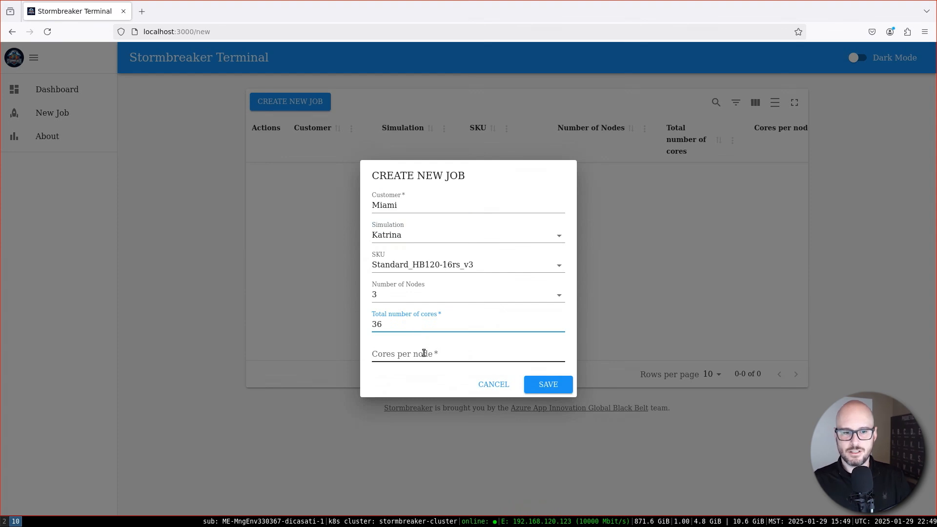
text(12)
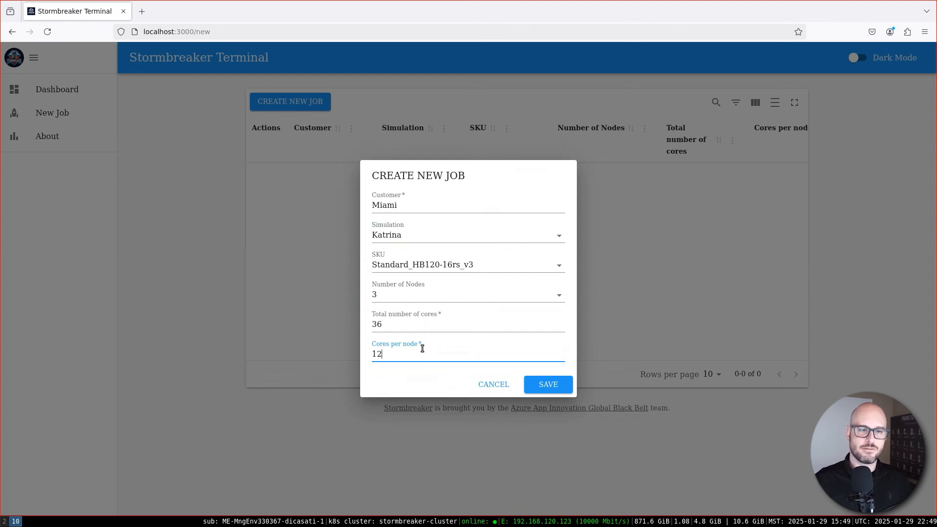
click(547, 385)
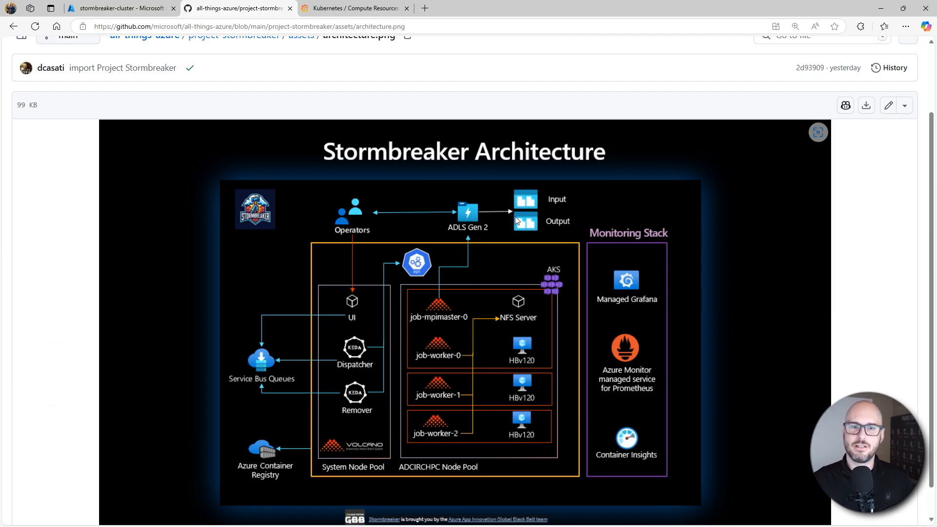
mouse_move(528, 232)
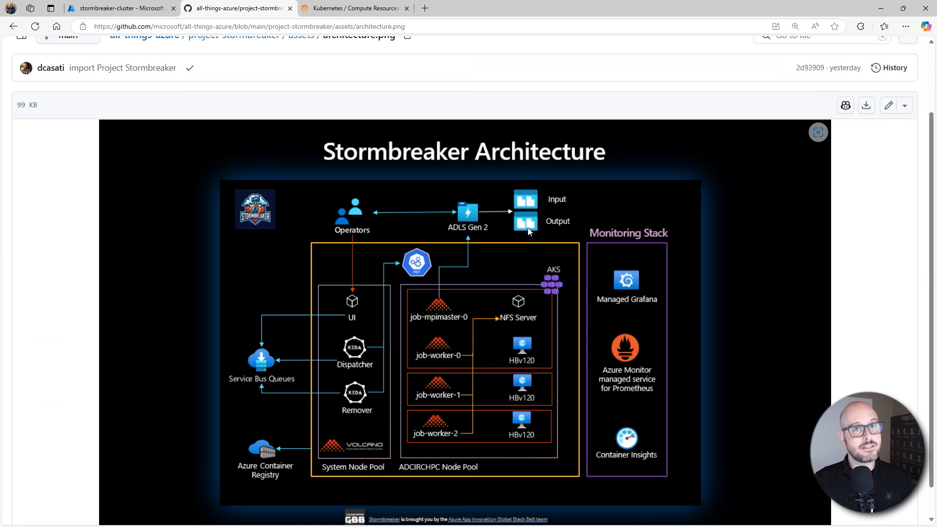
mouse_move(552, 226)
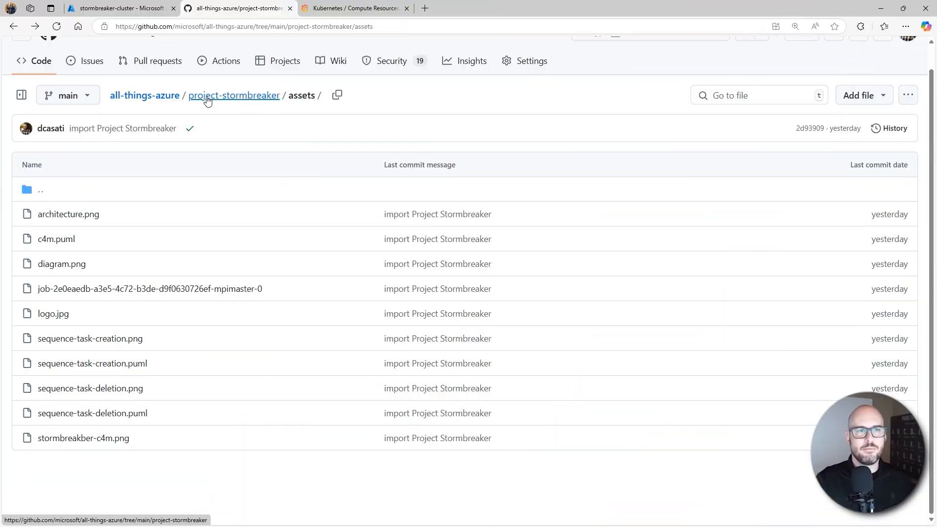
Read the project-stormbreaker README down to the Components of this solution architecture diagram
click(234, 95)
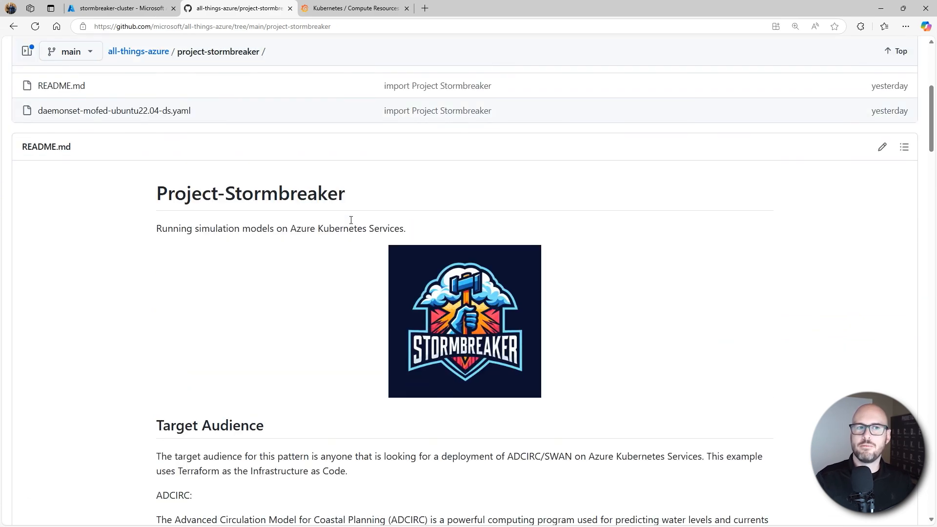
scroll(down, 3)
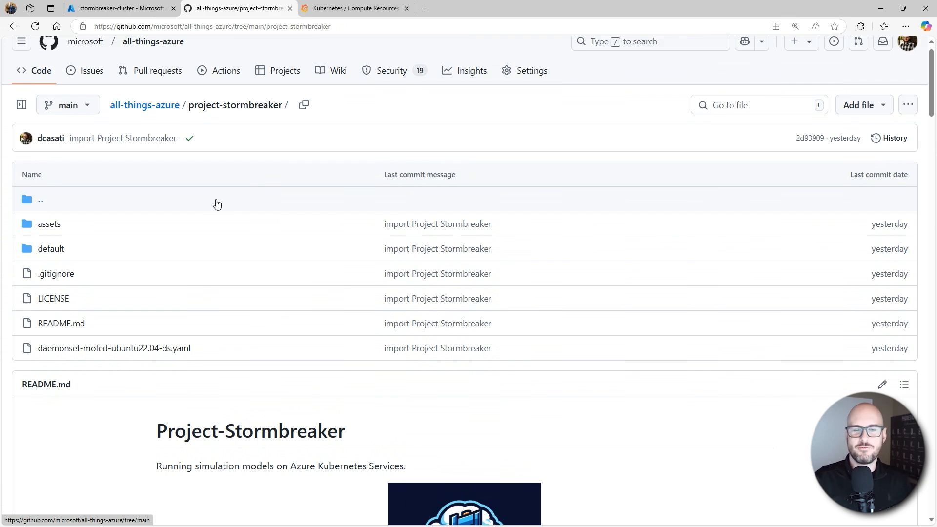
scroll(down, 3)
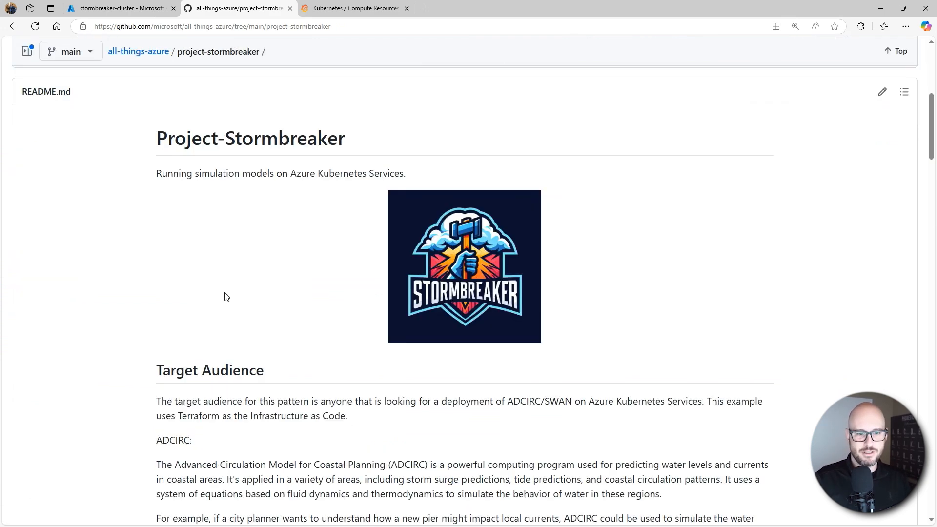
scroll(down, 3)
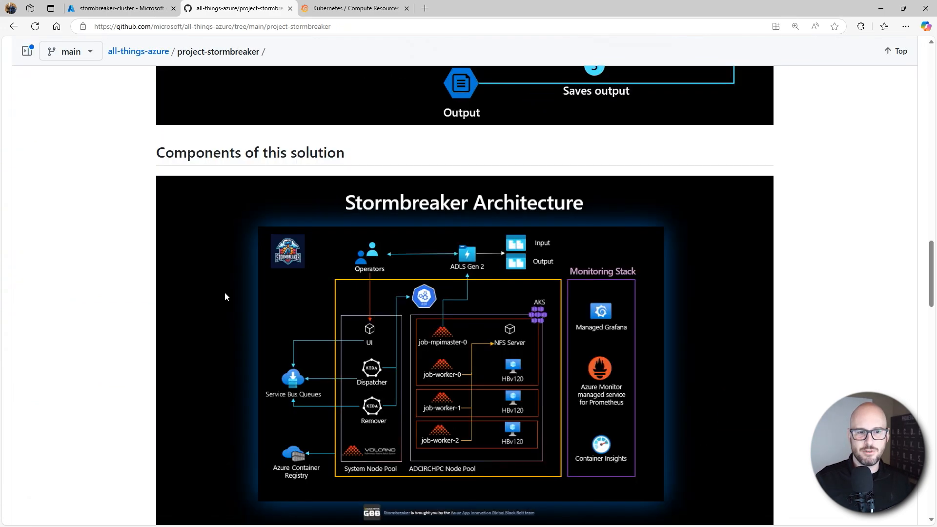
scroll(down, 3)
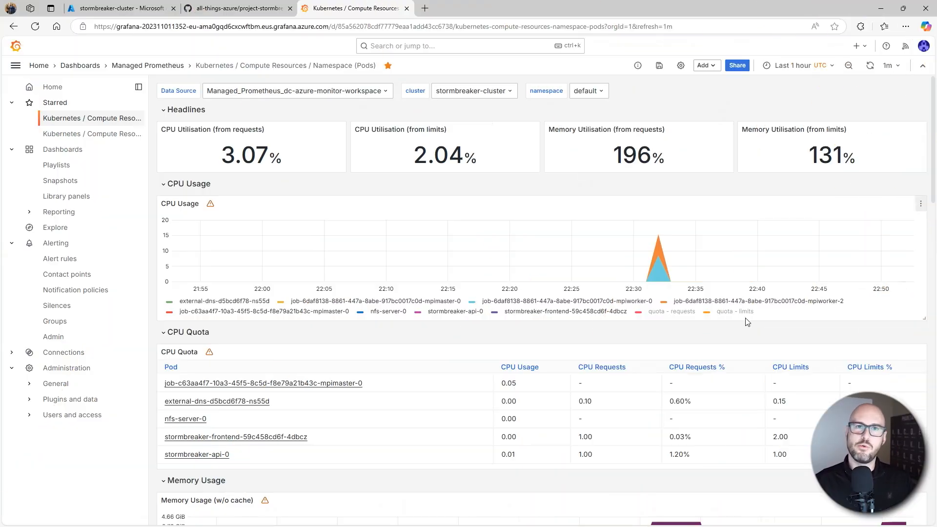
mouse_move(674, 289)
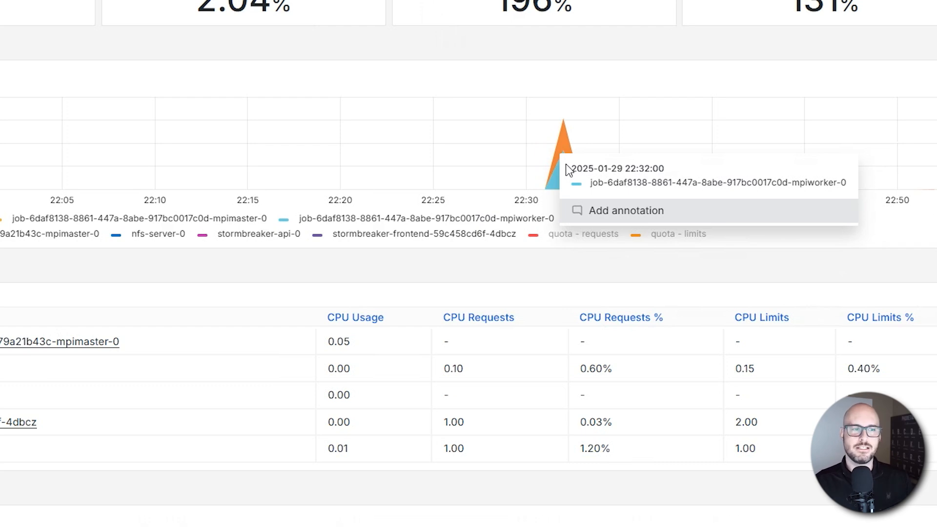
mouse_move(413, 283)
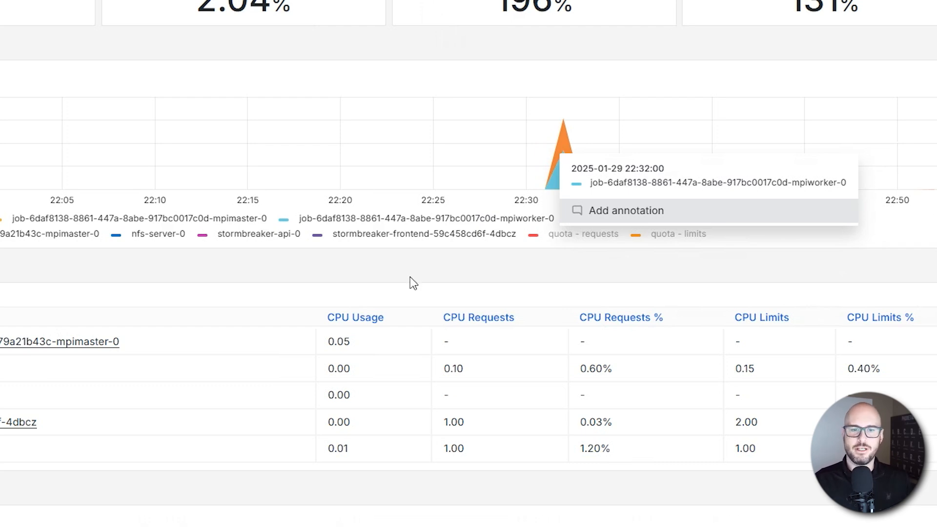